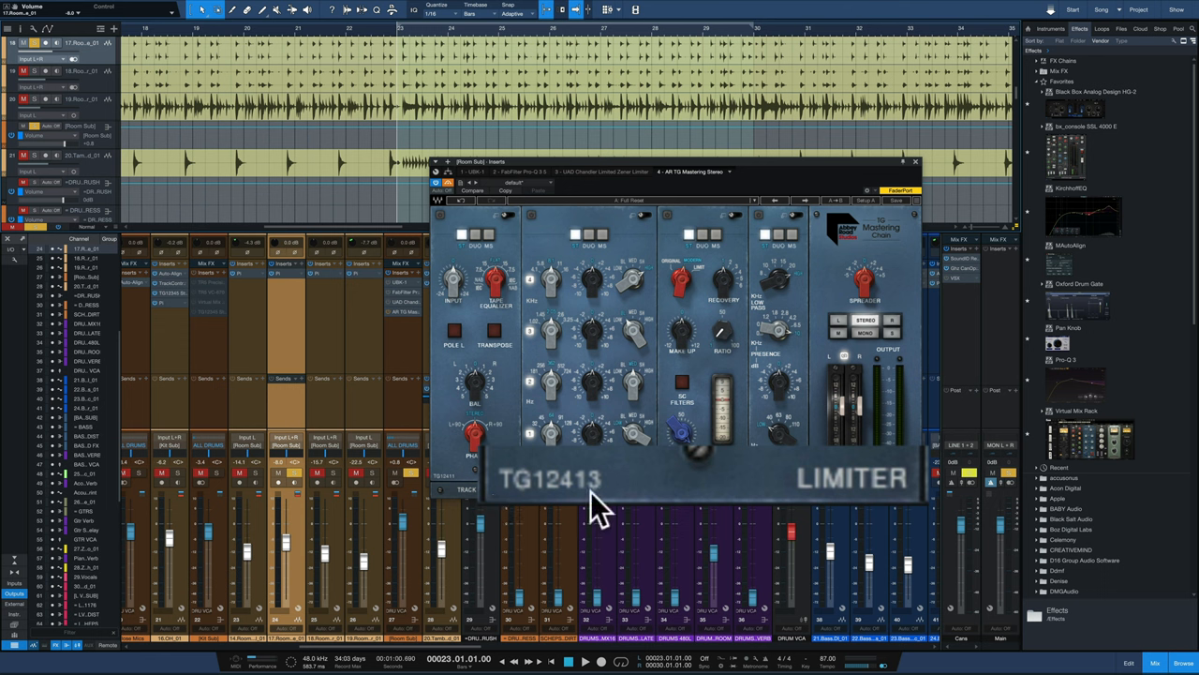
{"action": "mouse_move", "coordinate": [596, 509]}
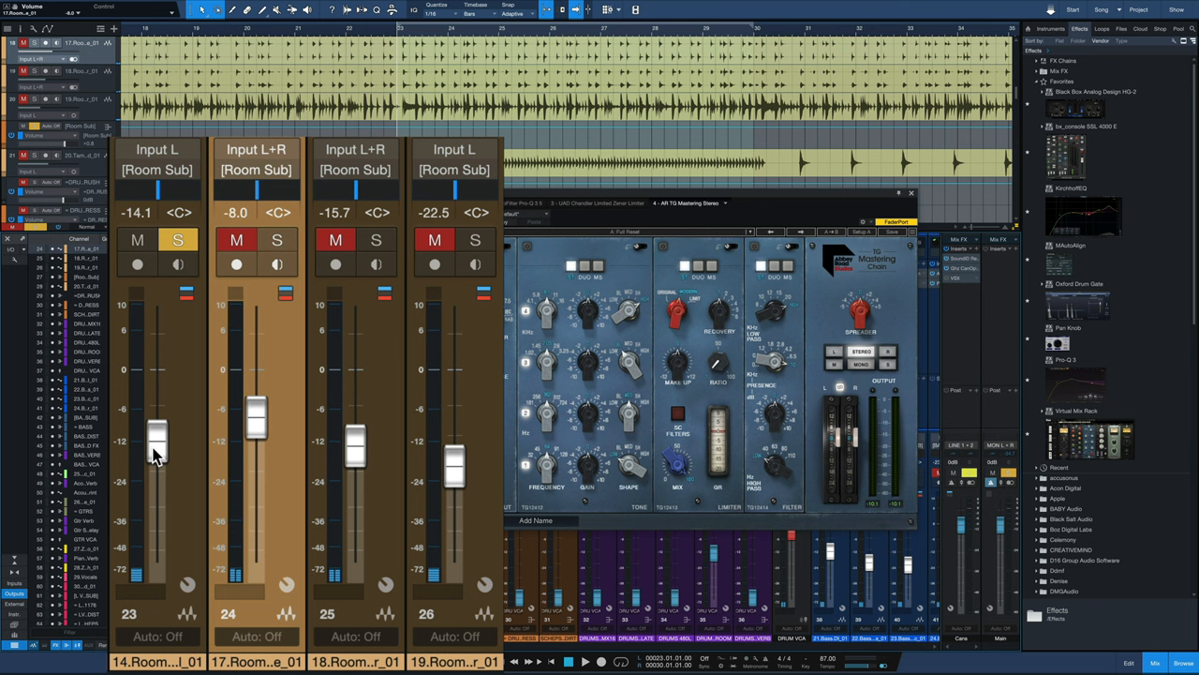
Audition soloed room mic channel 23 and settle its level around -13.7 dB
{"action": "left_click_drag", "start_coordinate": [157, 446], "coordinate": [158, 412]}
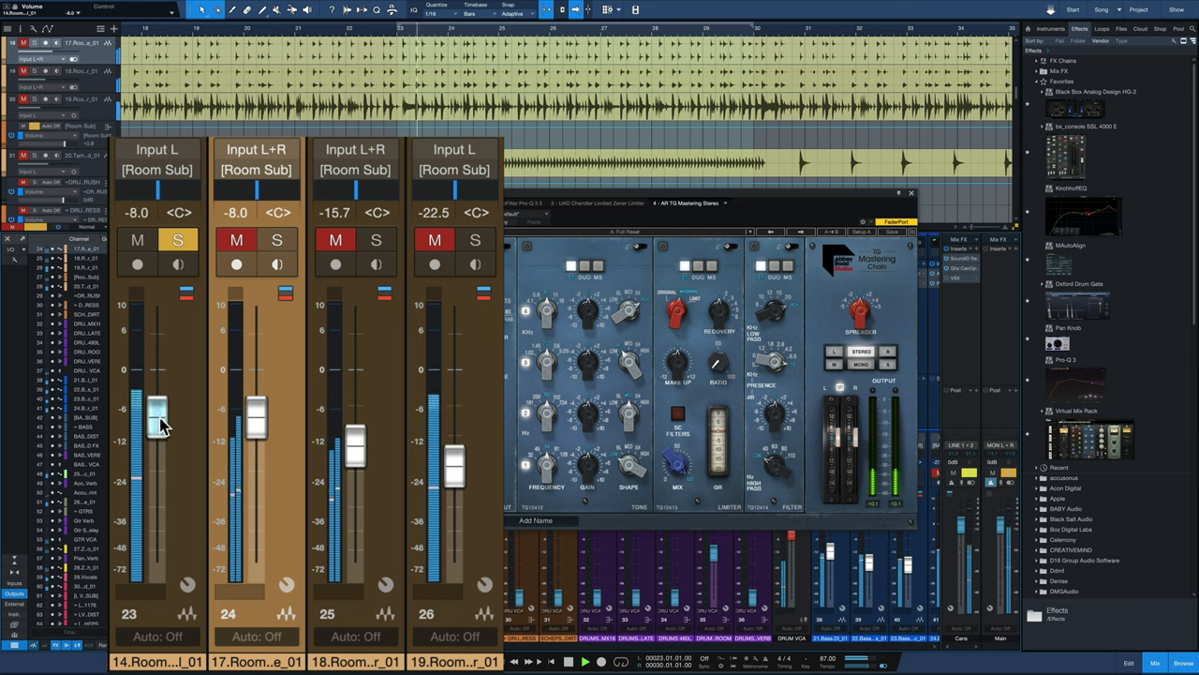
{"action": "left_click_drag", "start_coordinate": [158, 412], "coordinate": [157, 388]}
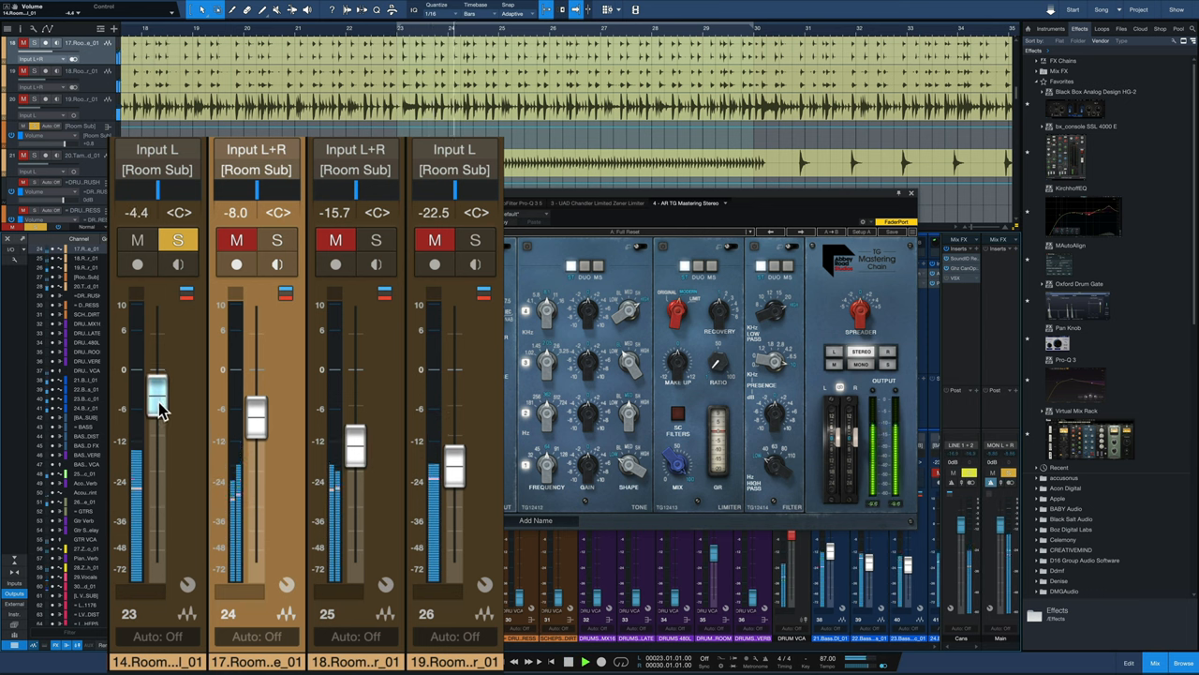
{"action": "left_click_drag", "start_coordinate": [157, 388], "coordinate": [158, 441]}
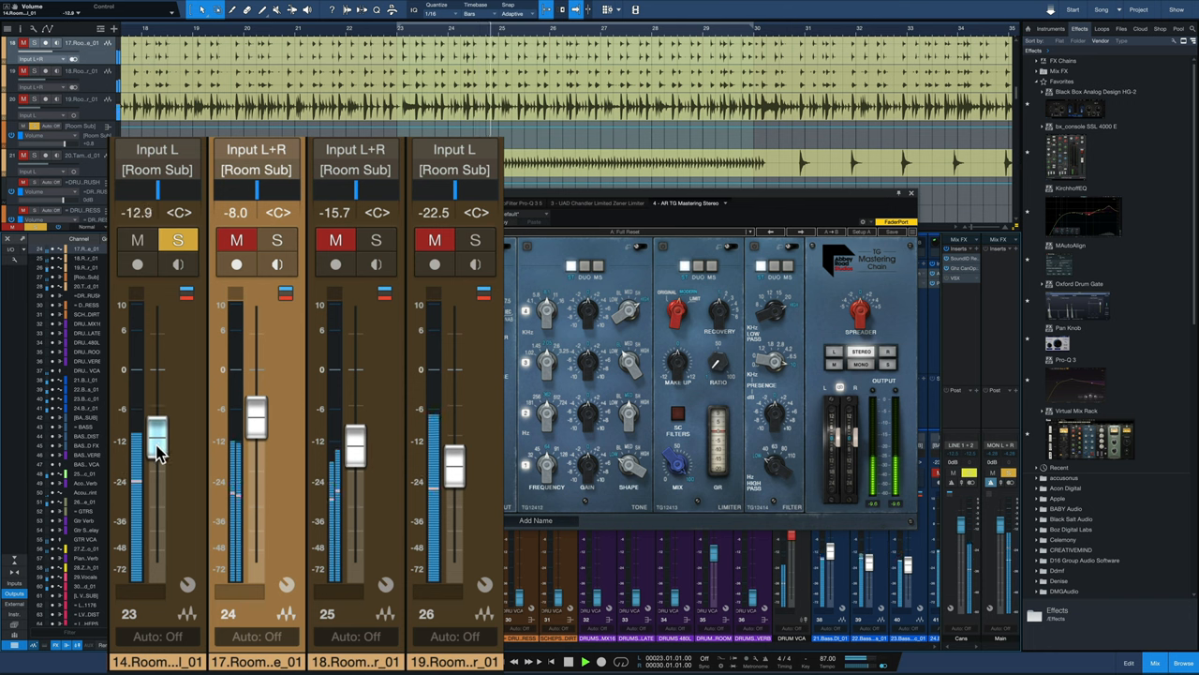
{"action": "left_click_drag", "start_coordinate": [157, 440], "coordinate": [157, 421]}
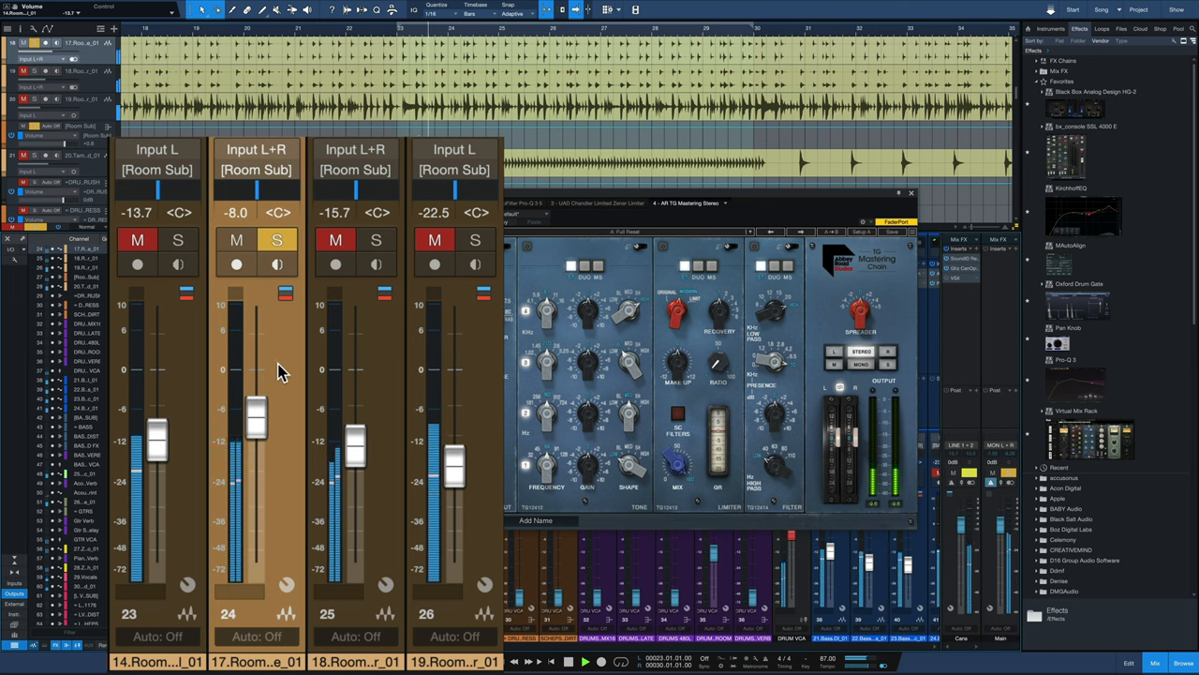
{"action": "mouse_move", "coordinate": [285, 272]}
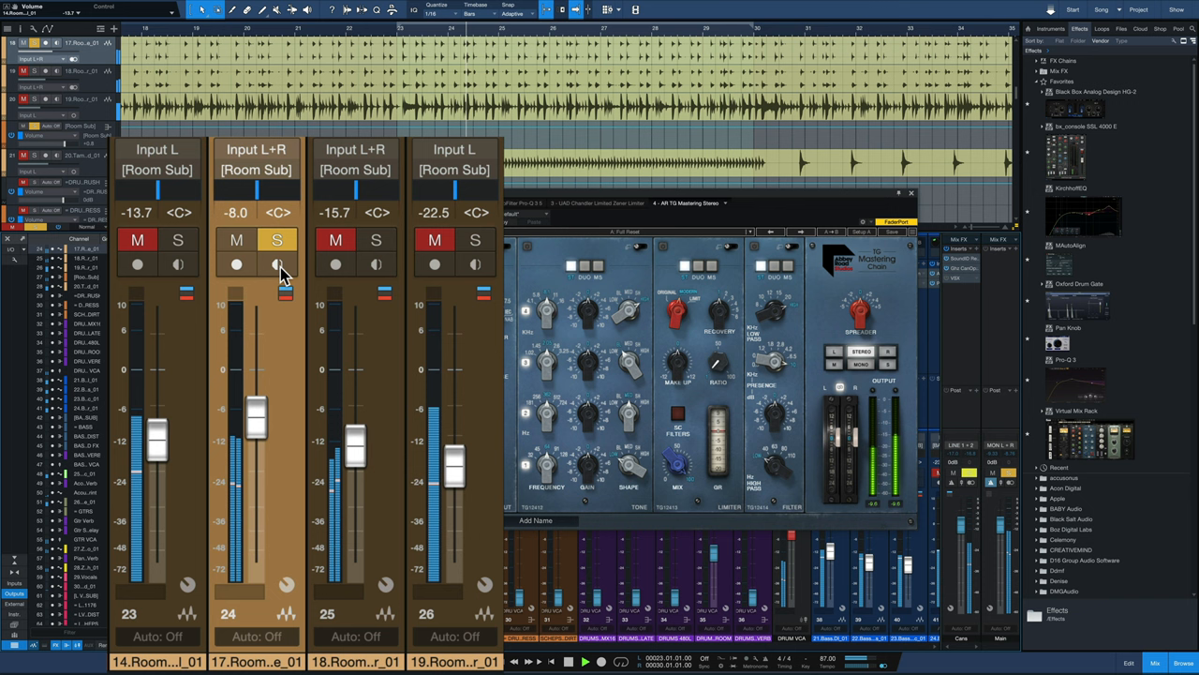
Solo room mic channel 25 and bring its level down to about -16.1 dB
{"action": "left_click", "coordinate": [374, 240]}
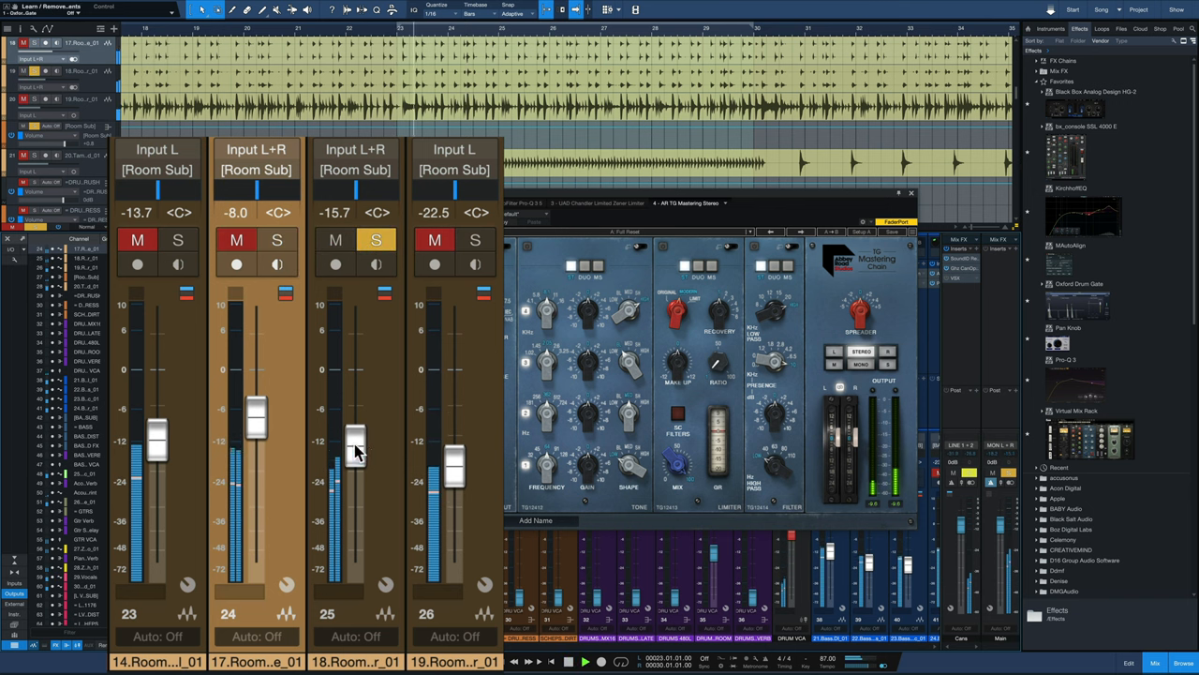
{"action": "left_click_drag", "start_coordinate": [356, 441], "coordinate": [356, 388]}
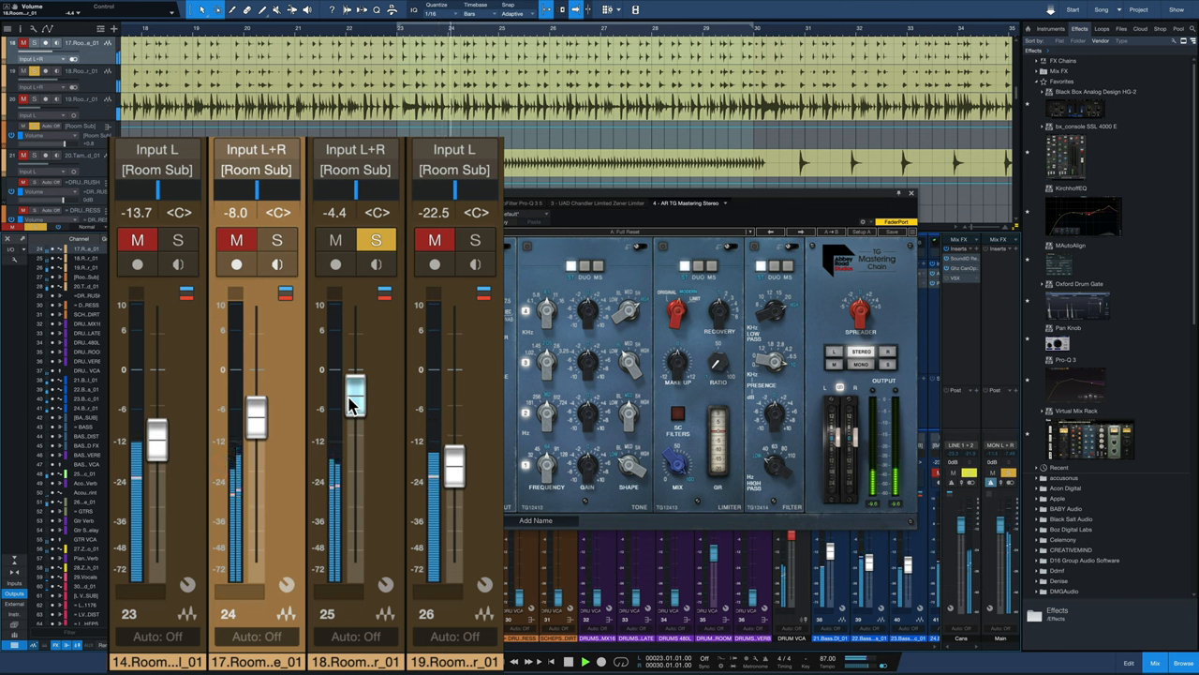
{"action": "left_click_drag", "start_coordinate": [356, 386], "coordinate": [356, 448]}
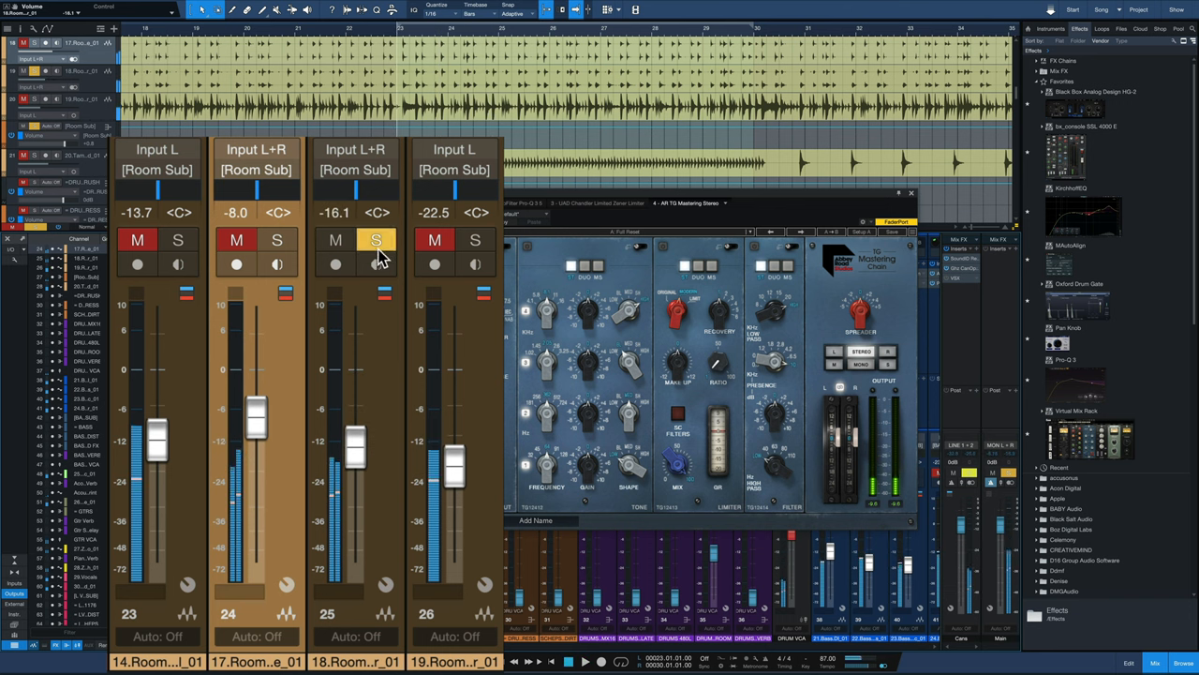
Solo room mic channel 26 and set its level around -20.9 dB
{"action": "left_click", "coordinate": [474, 240]}
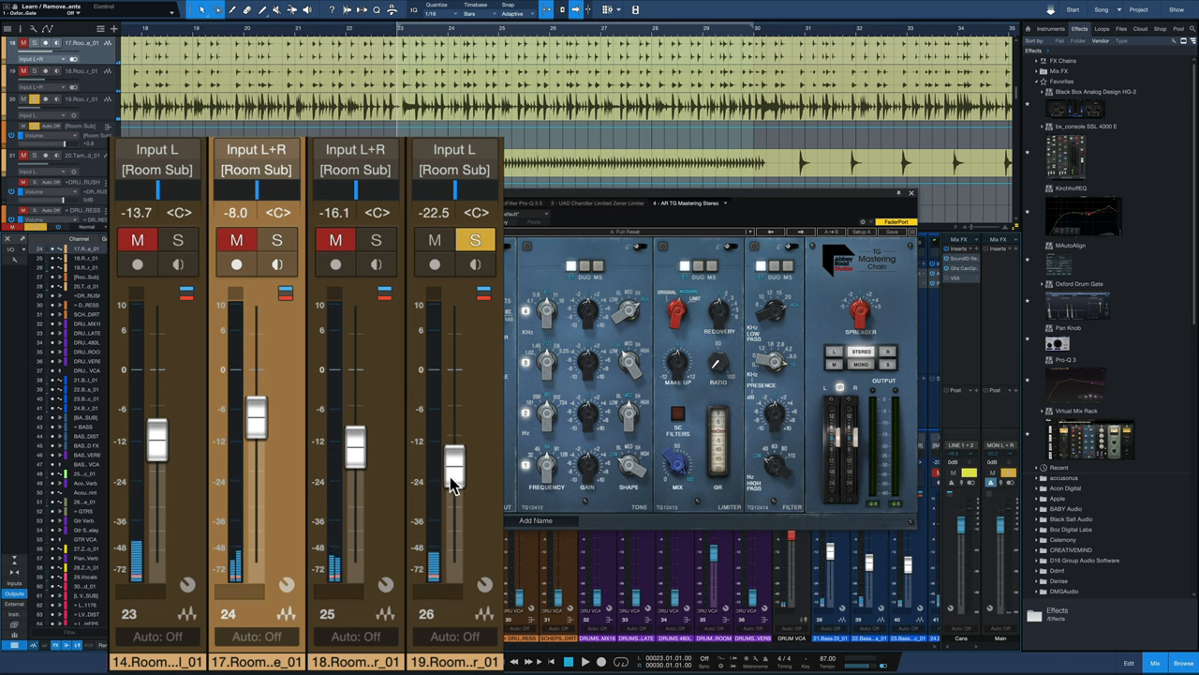
{"action": "left_click_drag", "start_coordinate": [453, 469], "coordinate": [454, 446]}
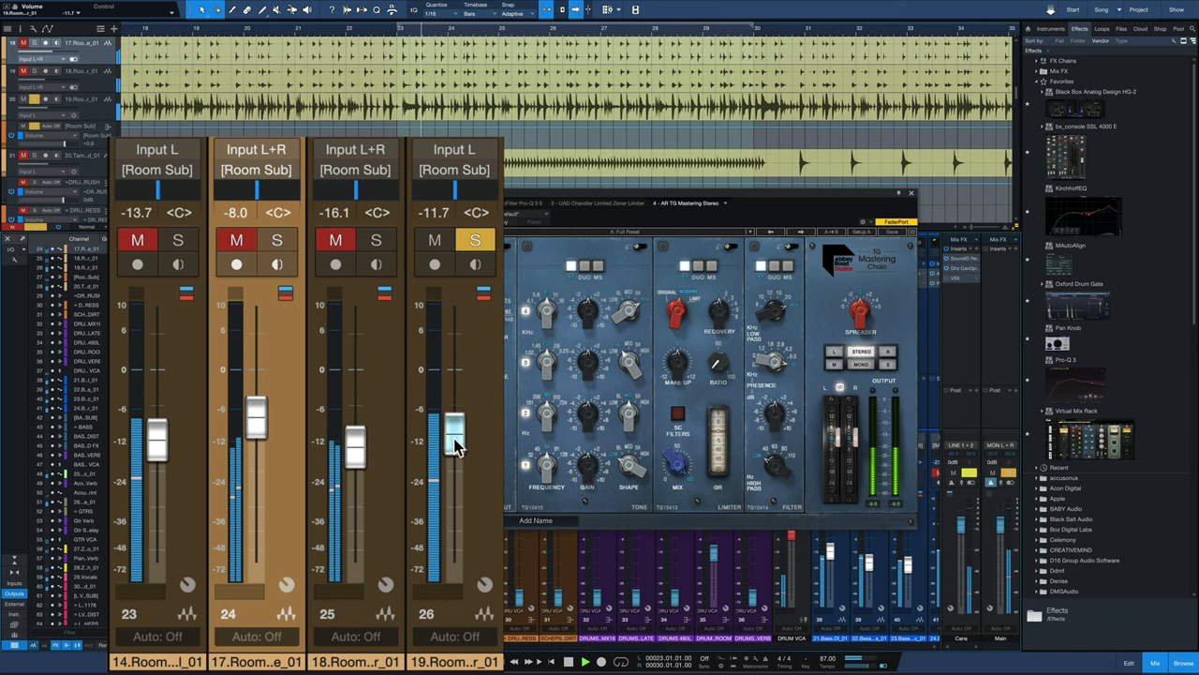
{"action": "left_click_drag", "start_coordinate": [453, 440], "coordinate": [453, 414]}
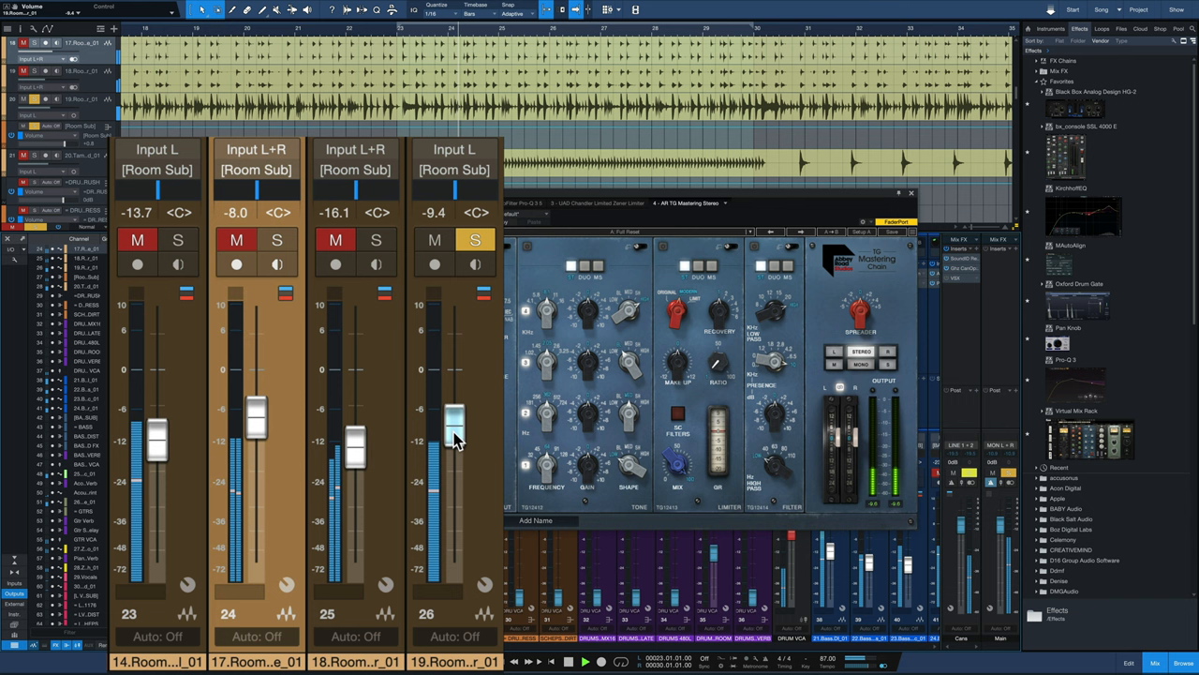
{"action": "left_click_drag", "start_coordinate": [453, 412], "coordinate": [454, 469]}
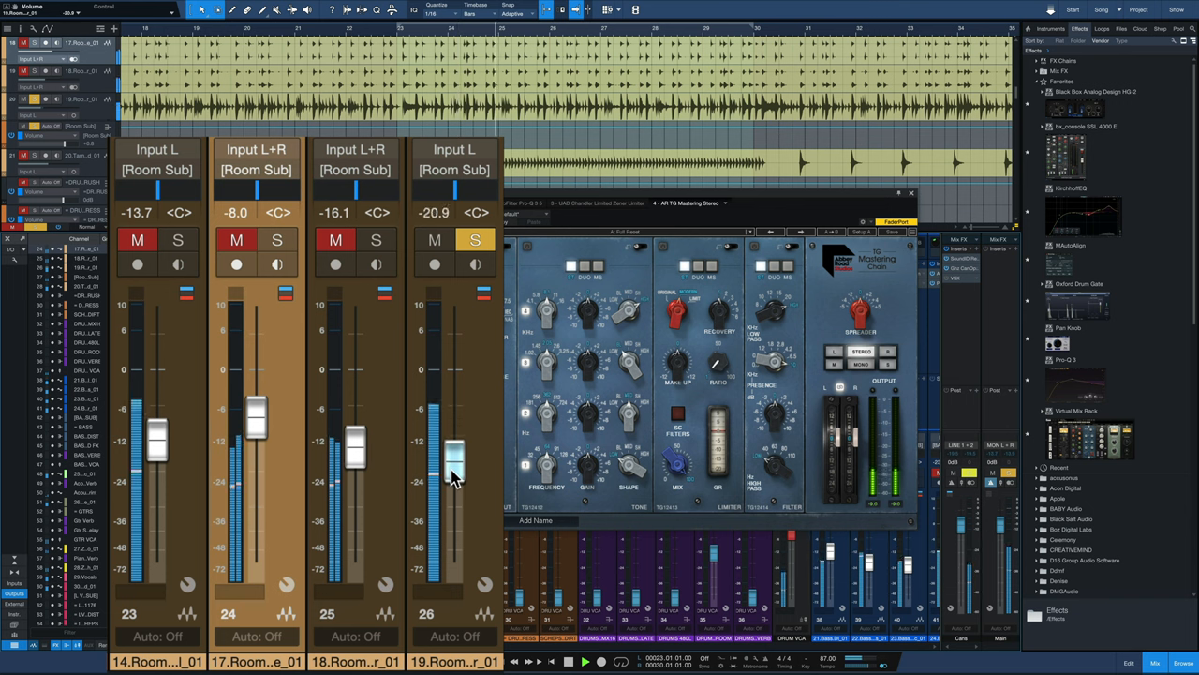
{"action": "left_click_drag", "start_coordinate": [454, 456], "coordinate": [454, 469]}
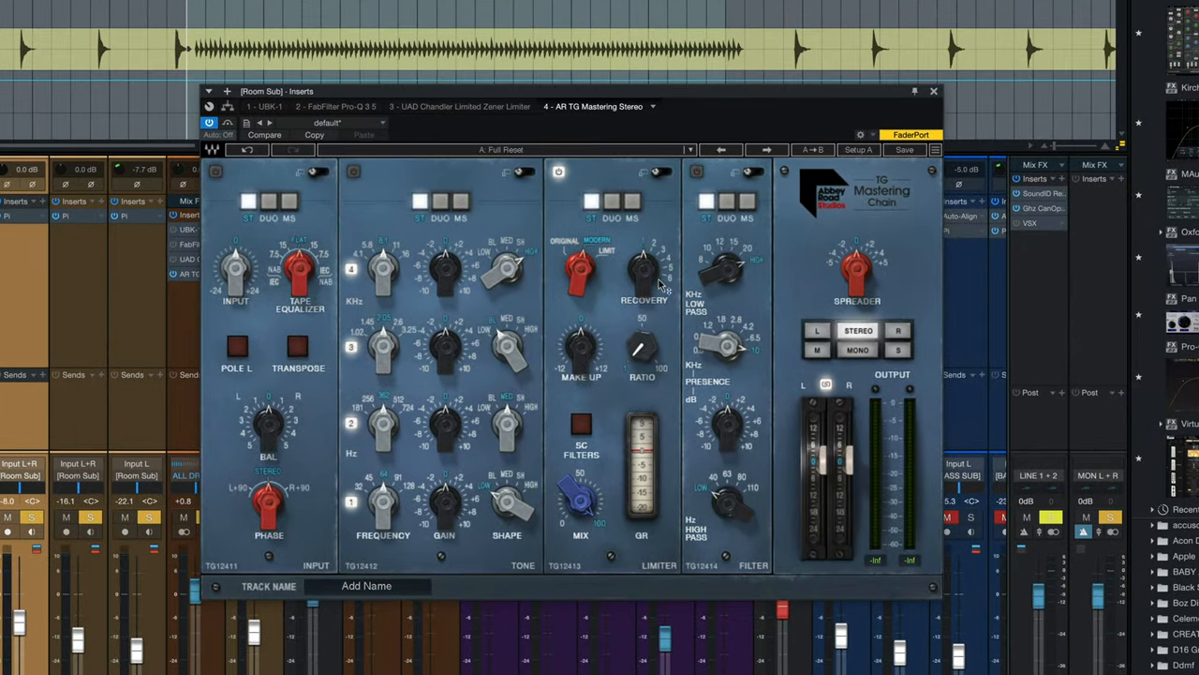
Adjust the limiter recovery time and turn the limiter ratio up progressively
{"action": "left_click", "coordinate": [645, 272]}
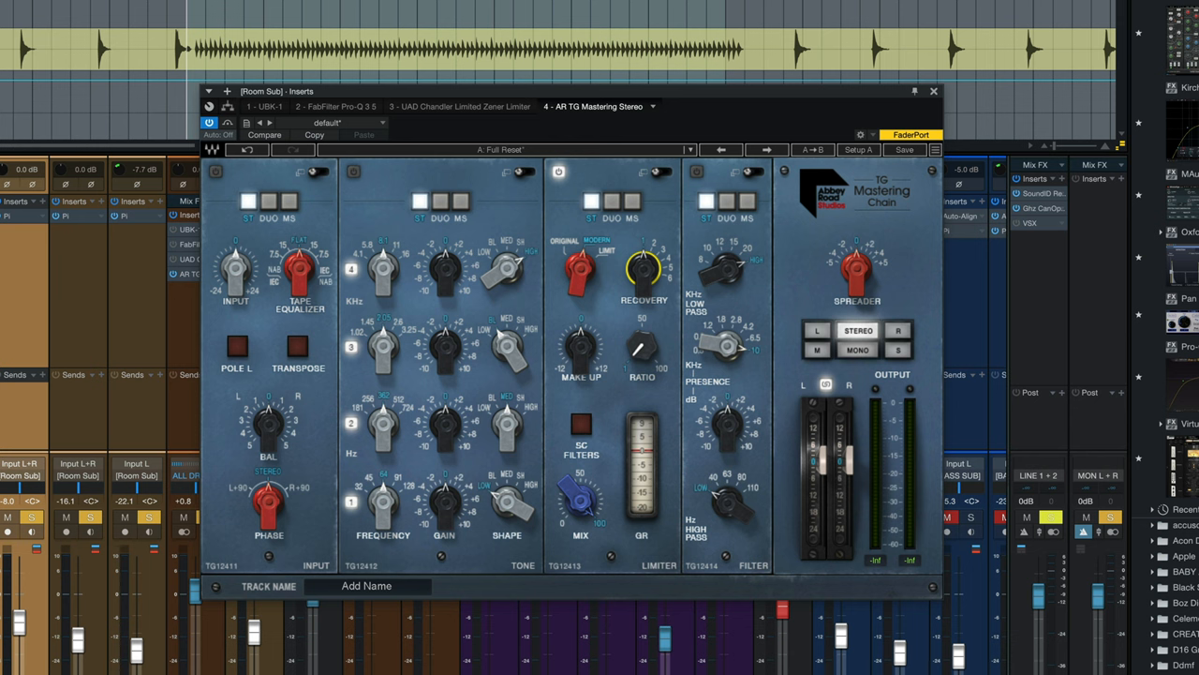
{"action": "mouse_move", "coordinate": [545, 232]}
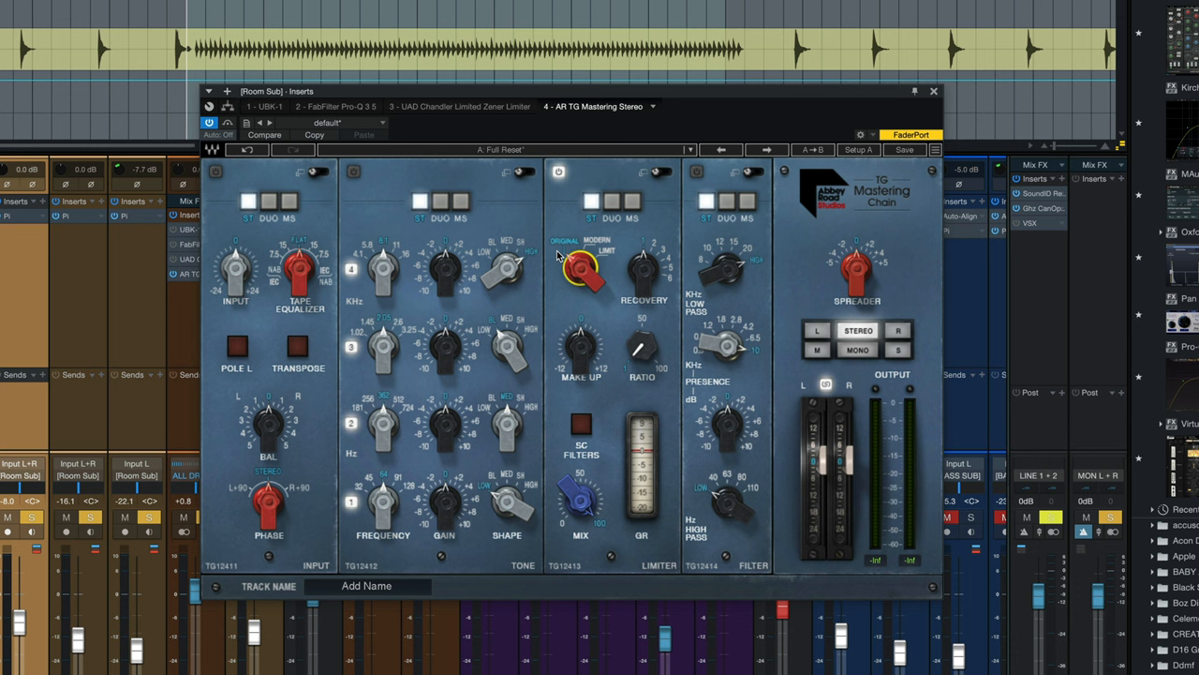
{"action": "mouse_move", "coordinate": [641, 351]}
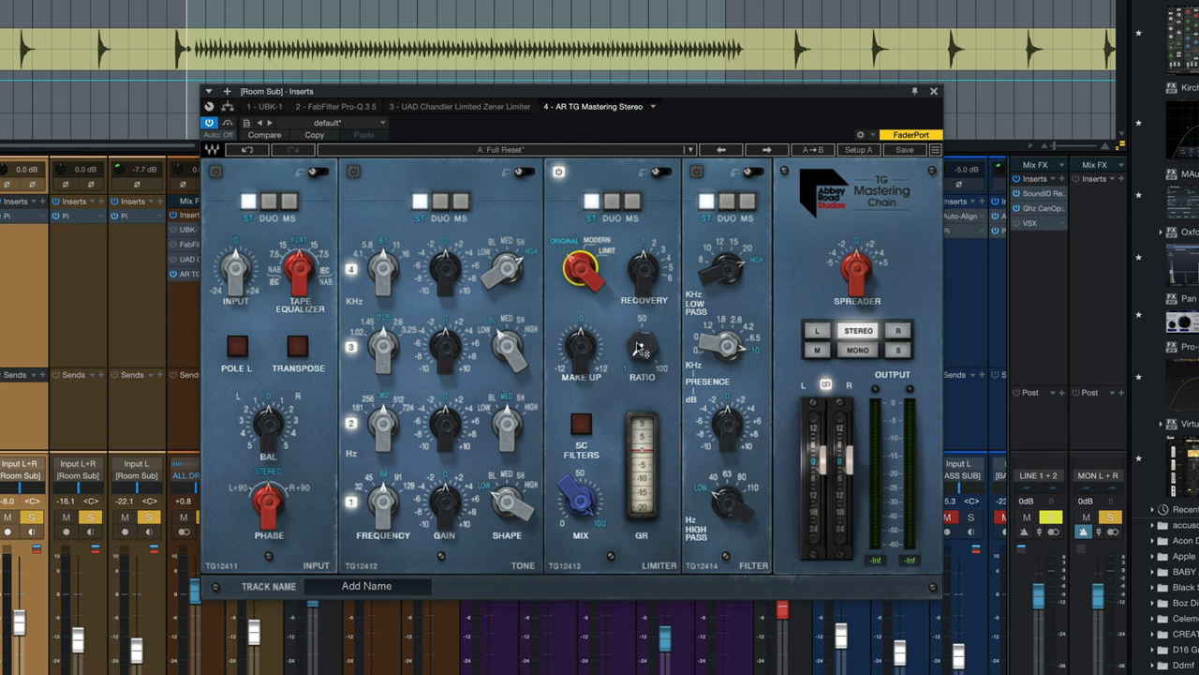
{"action": "left_click_drag", "start_coordinate": [641, 347], "coordinate": [640, 353]}
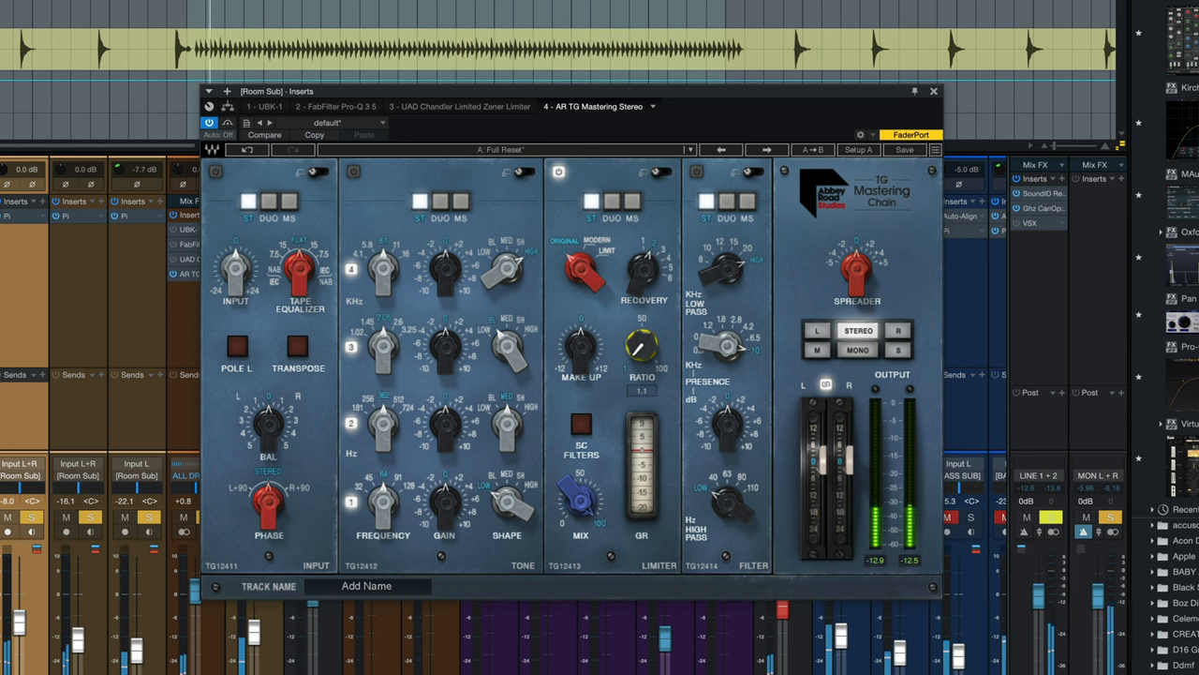
{"action": "left_click_drag", "start_coordinate": [641, 346], "coordinate": [652, 338]}
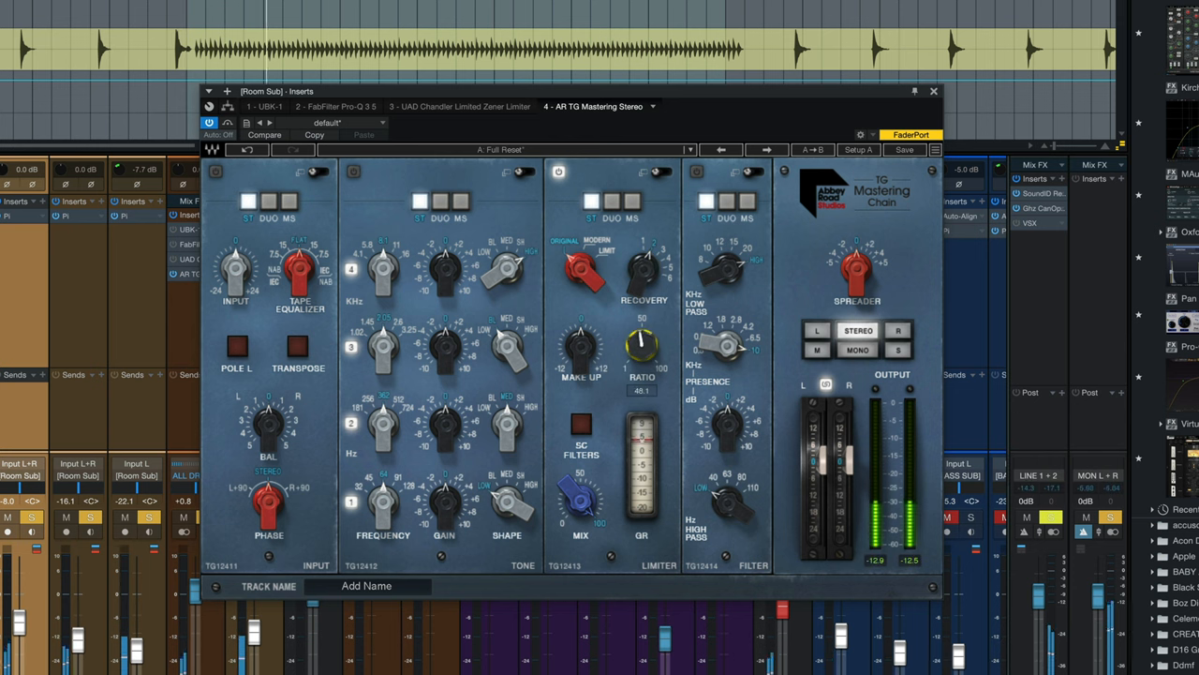
{"action": "left_click_drag", "start_coordinate": [641, 347], "coordinate": [646, 334]}
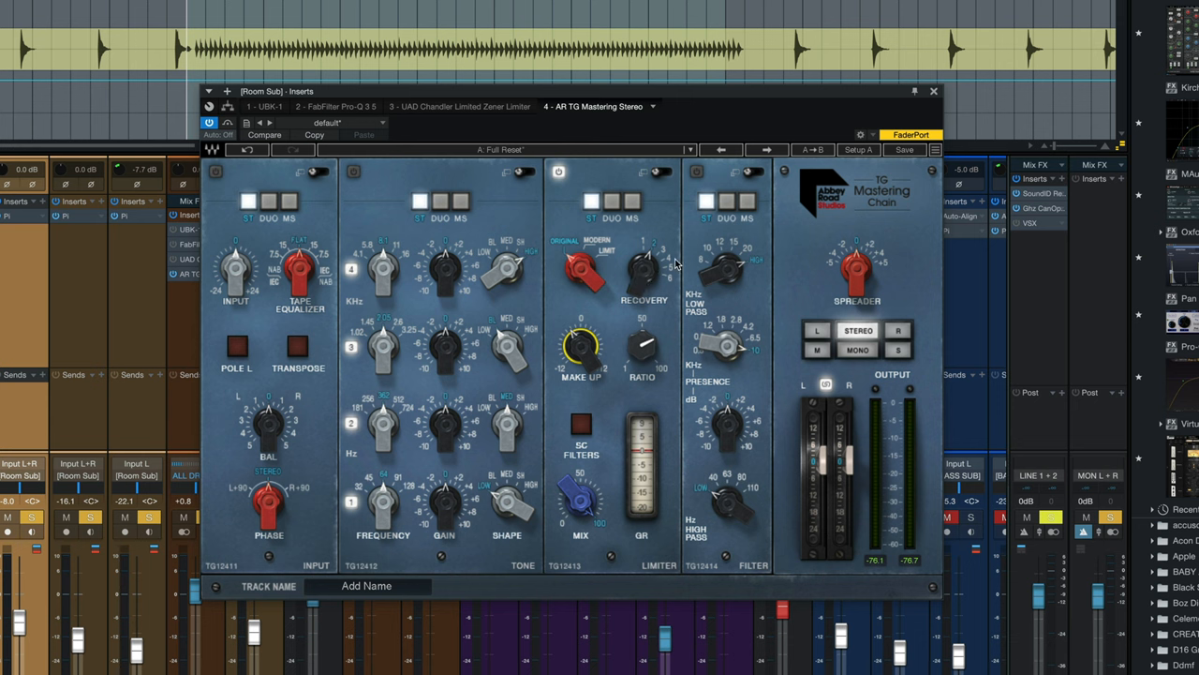
{"action": "mouse_move", "coordinate": [680, 292]}
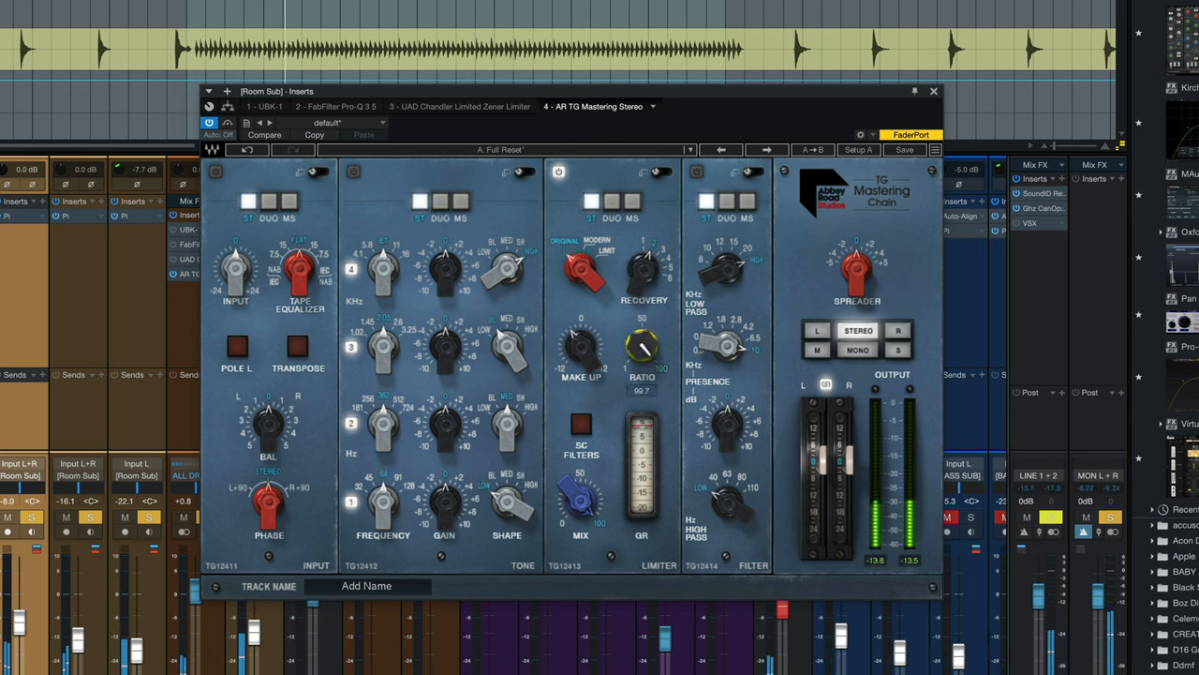
Raise the limiter's make-up gain and set its ratio to the extreme position
{"action": "left_click_drag", "start_coordinate": [642, 353], "coordinate": [643, 356]}
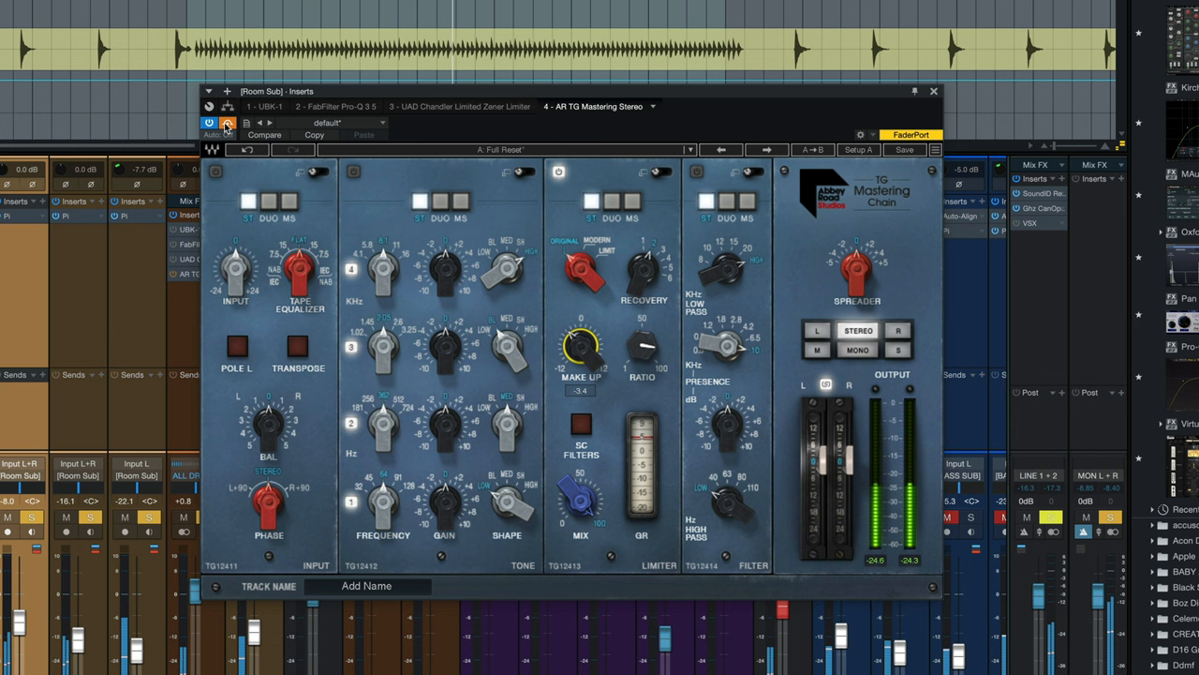
{"action": "left_click", "coordinate": [225, 124]}
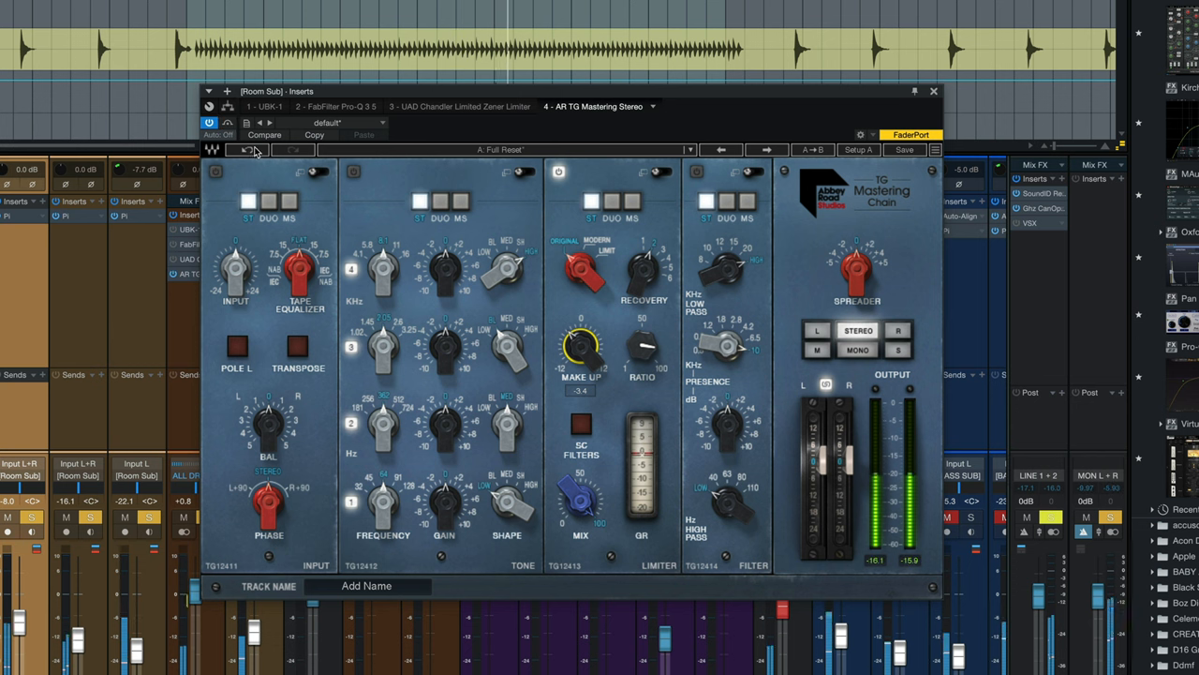
{"action": "mouse_move", "coordinate": [228, 138]}
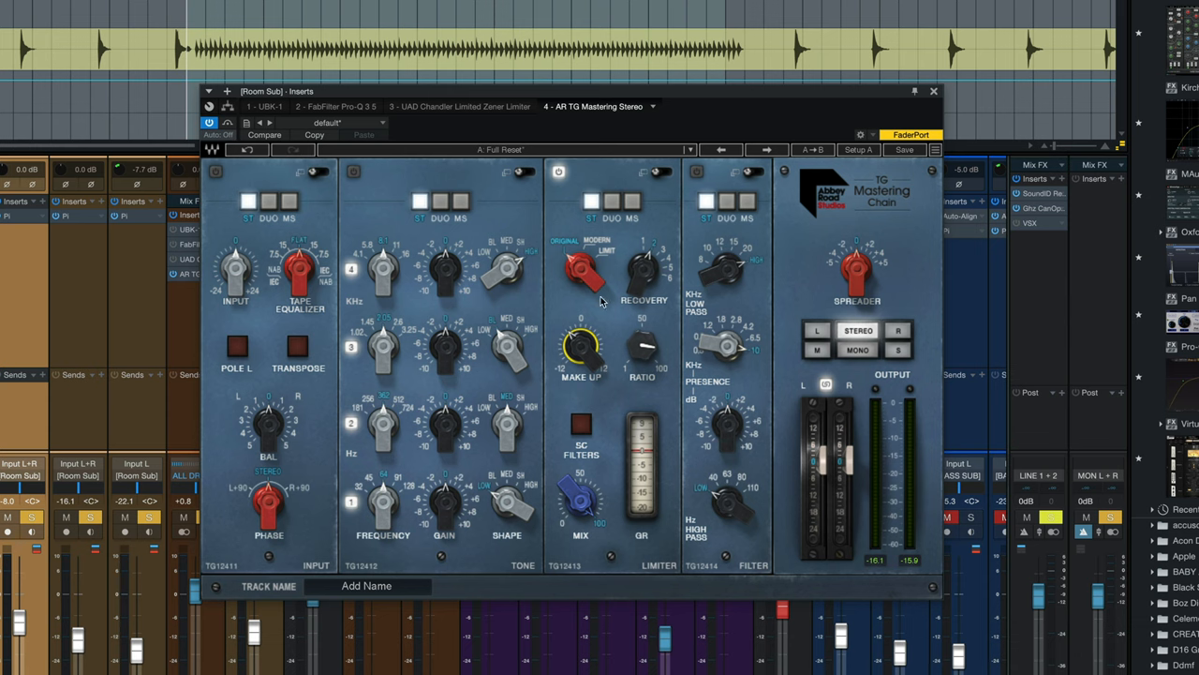
{"action": "mouse_move", "coordinate": [607, 479]}
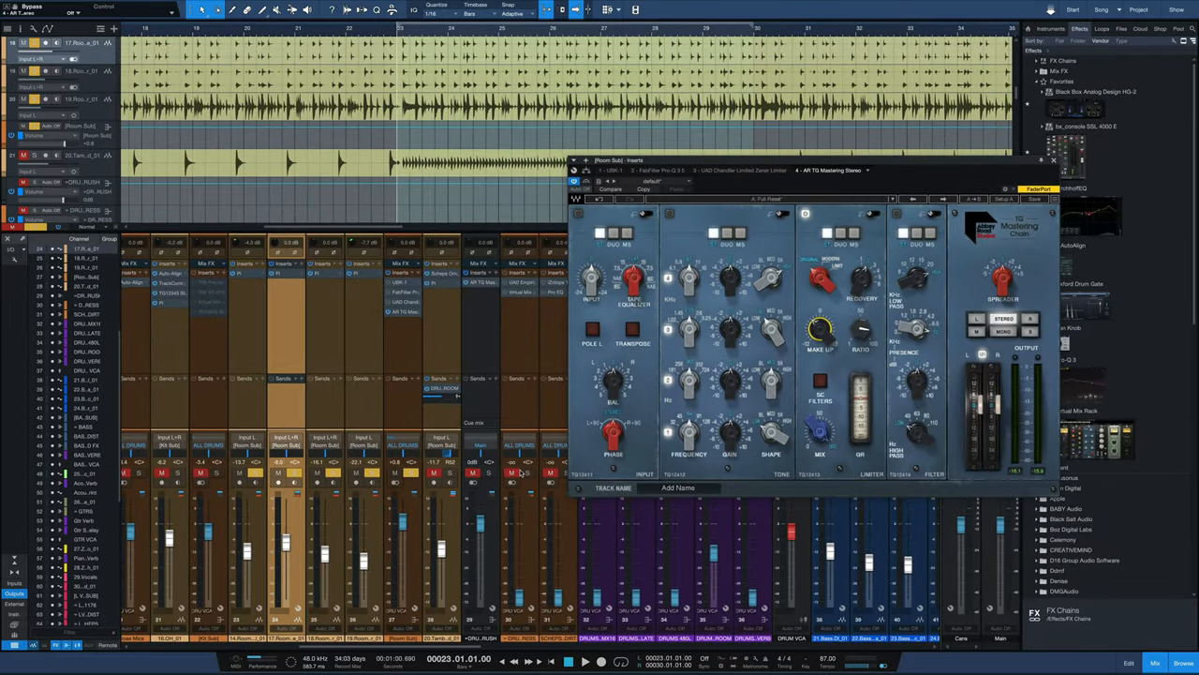
Bring the Room Sub bus fader up from -28.6 to about -8.7 dB
{"action": "left_click_drag", "start_coordinate": [806, 169], "coordinate": [806, 124]}
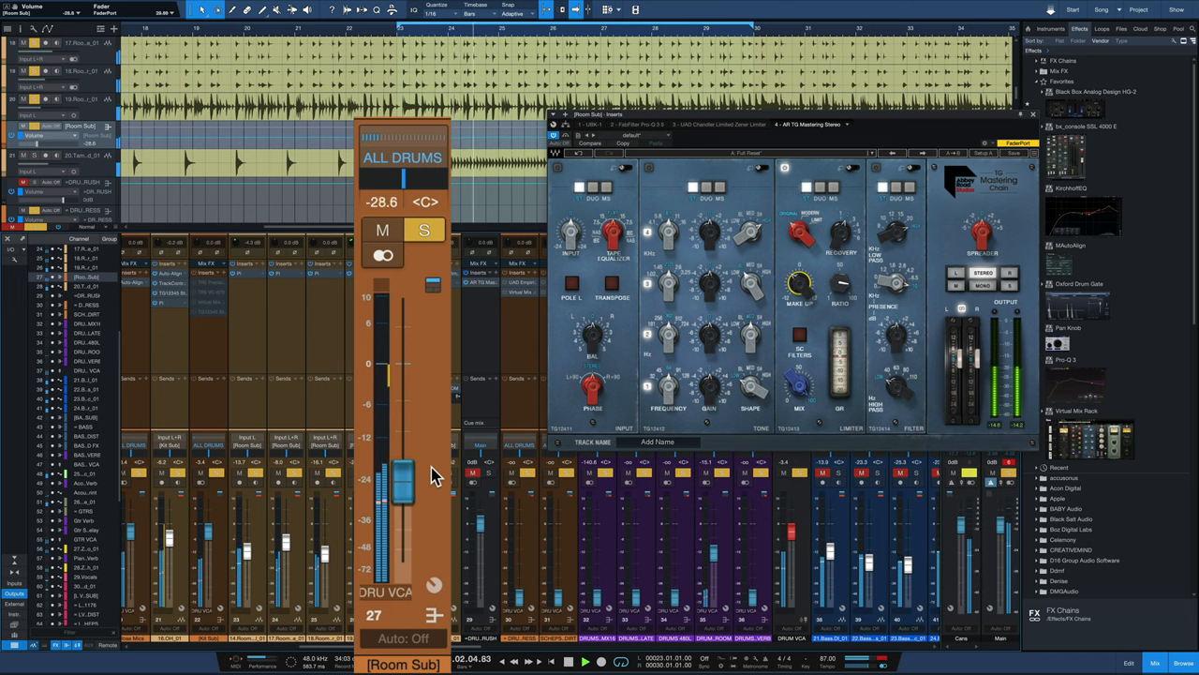
{"action": "left_click_drag", "start_coordinate": [403, 483], "coordinate": [402, 421]}
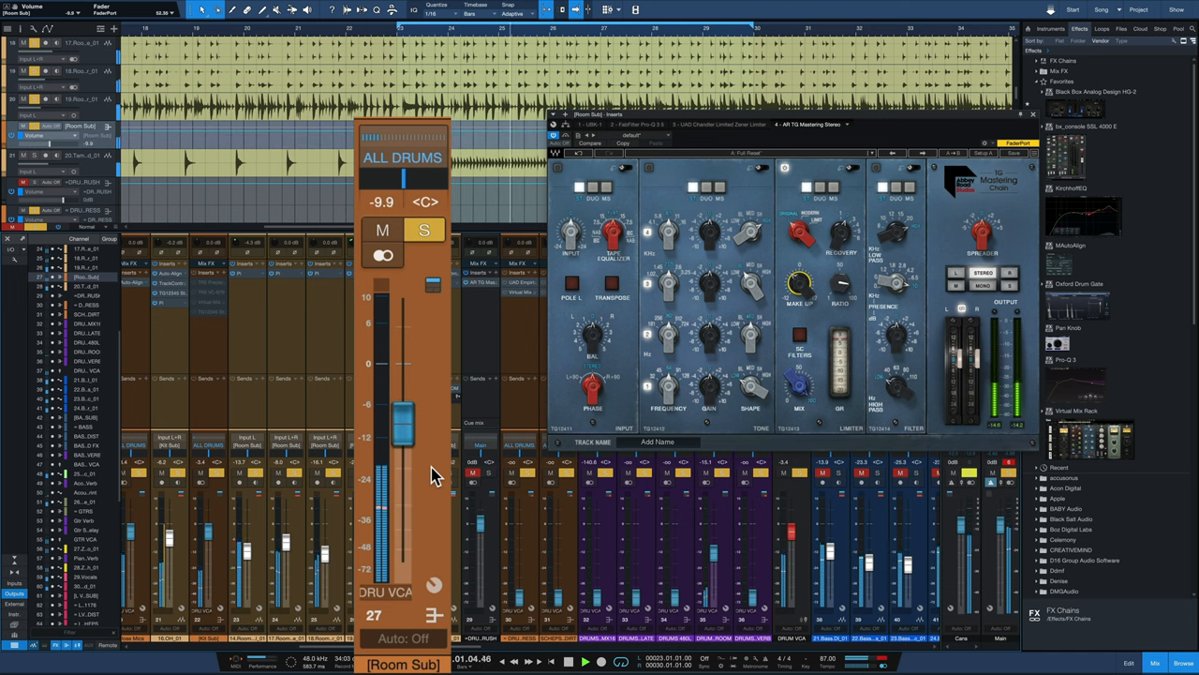
{"action": "left_click_drag", "start_coordinate": [403, 421], "coordinate": [403, 416]}
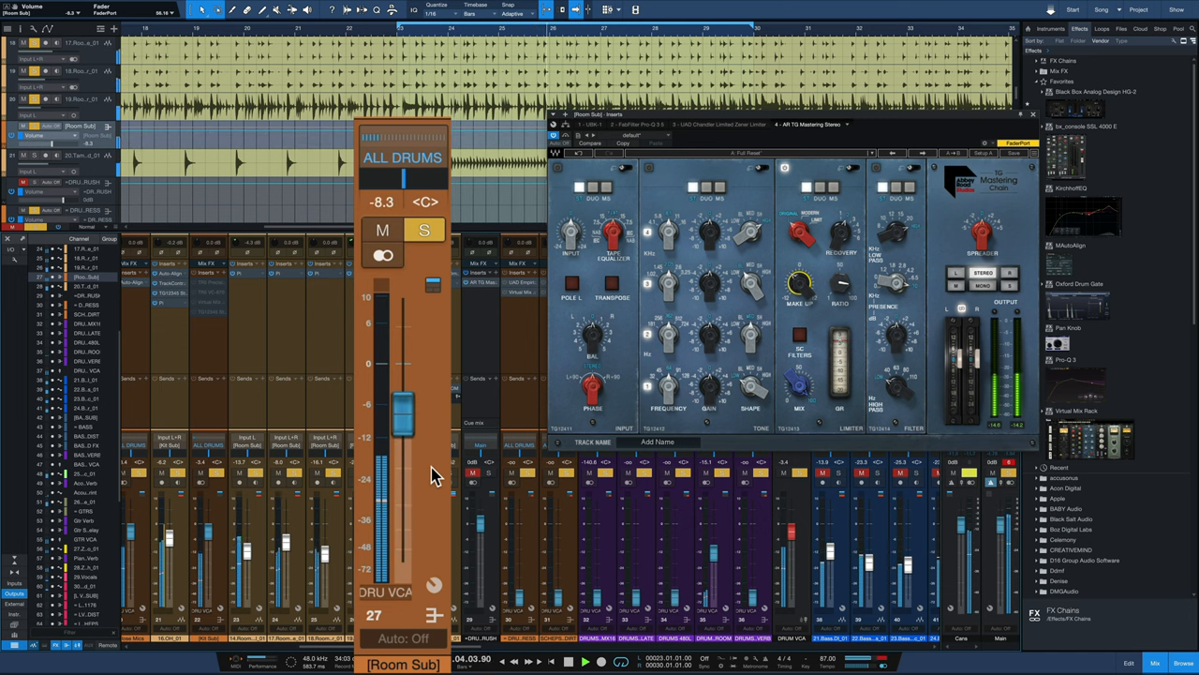
{"action": "left_click_drag", "start_coordinate": [401, 413], "coordinate": [401, 431]}
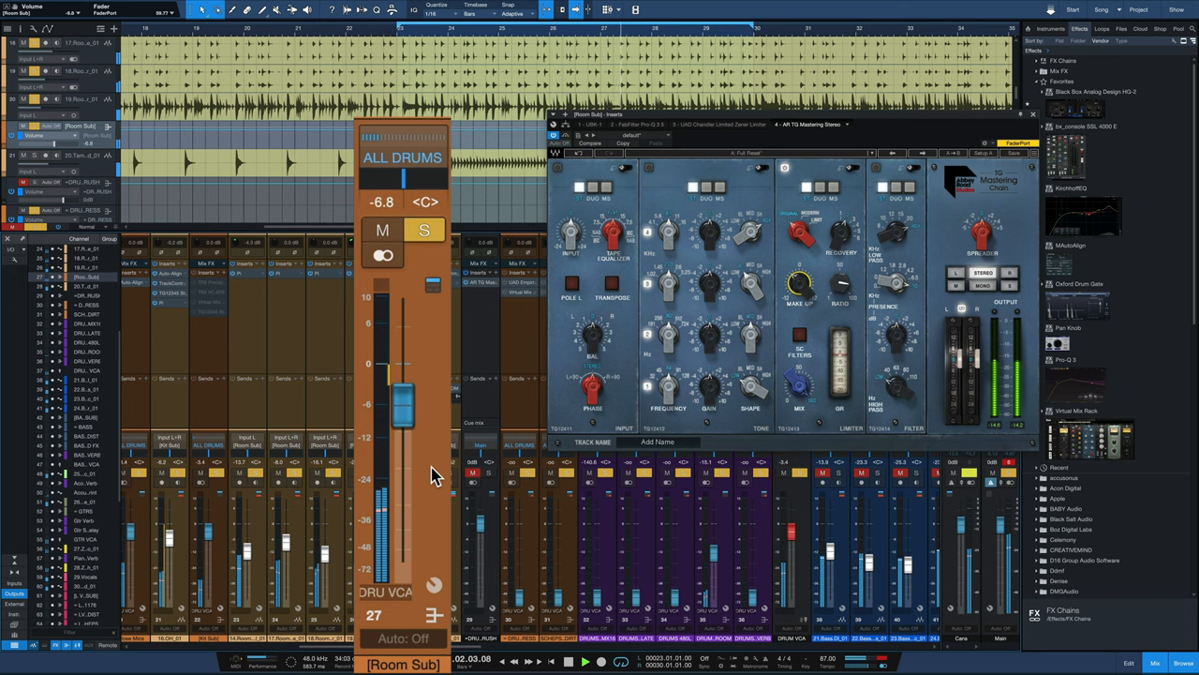
{"action": "left_click_drag", "start_coordinate": [403, 394], "coordinate": [403, 416]}
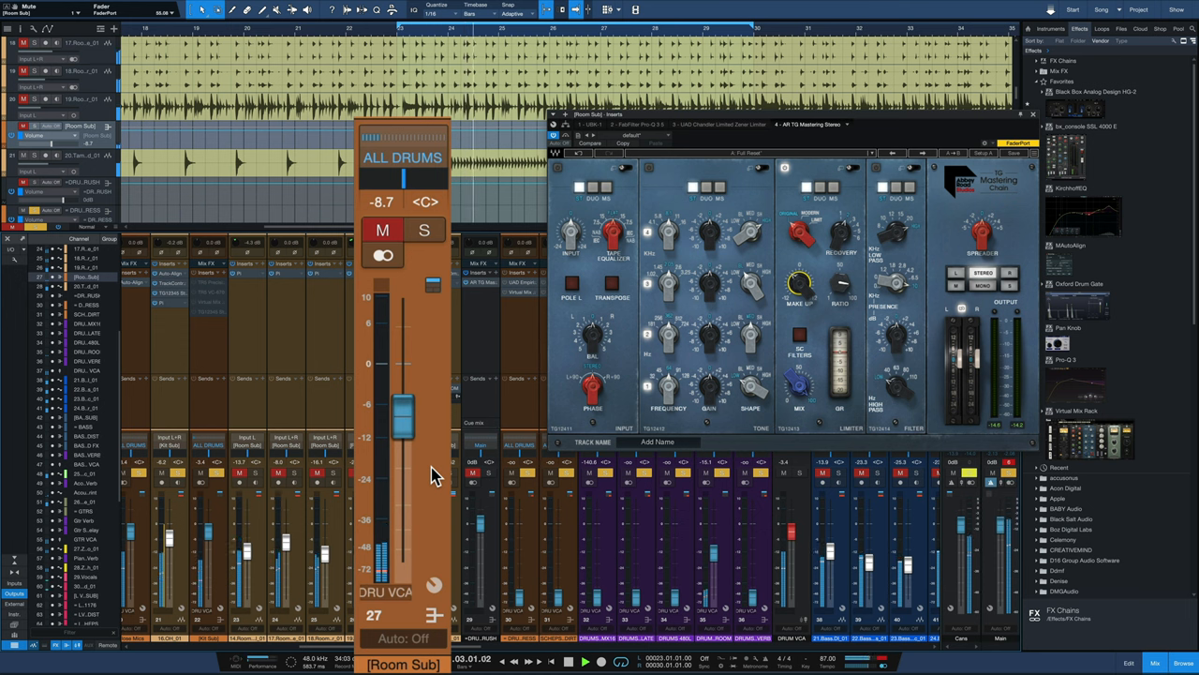
Toggle mute on the Room Sub bus and dismiss its enlarged fader view
{"action": "left_click", "coordinate": [423, 229]}
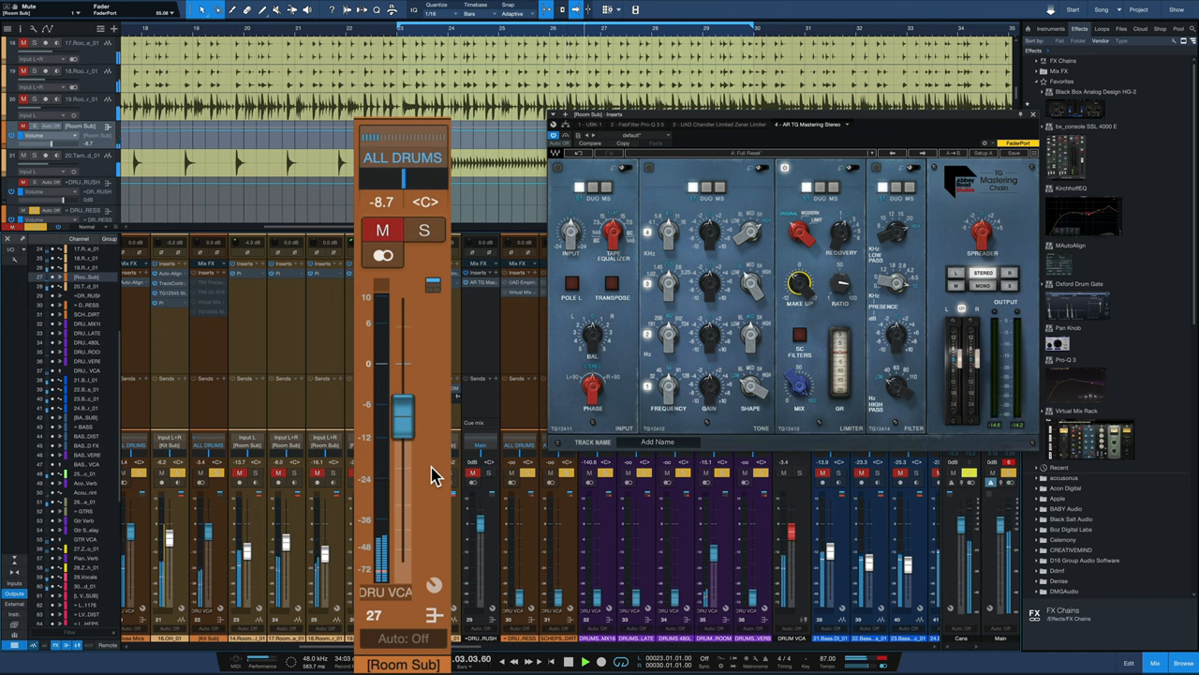
{"action": "left_click", "coordinate": [424, 228]}
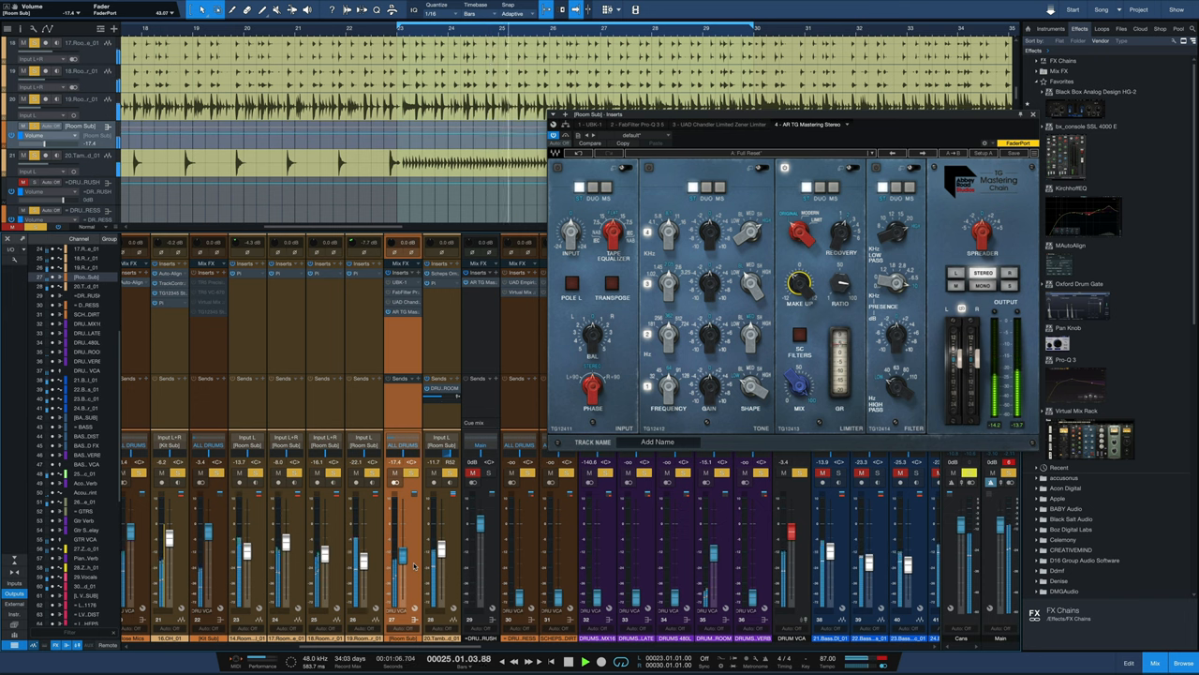
{"action": "left_click_drag", "start_coordinate": [403, 559], "coordinate": [403, 543]}
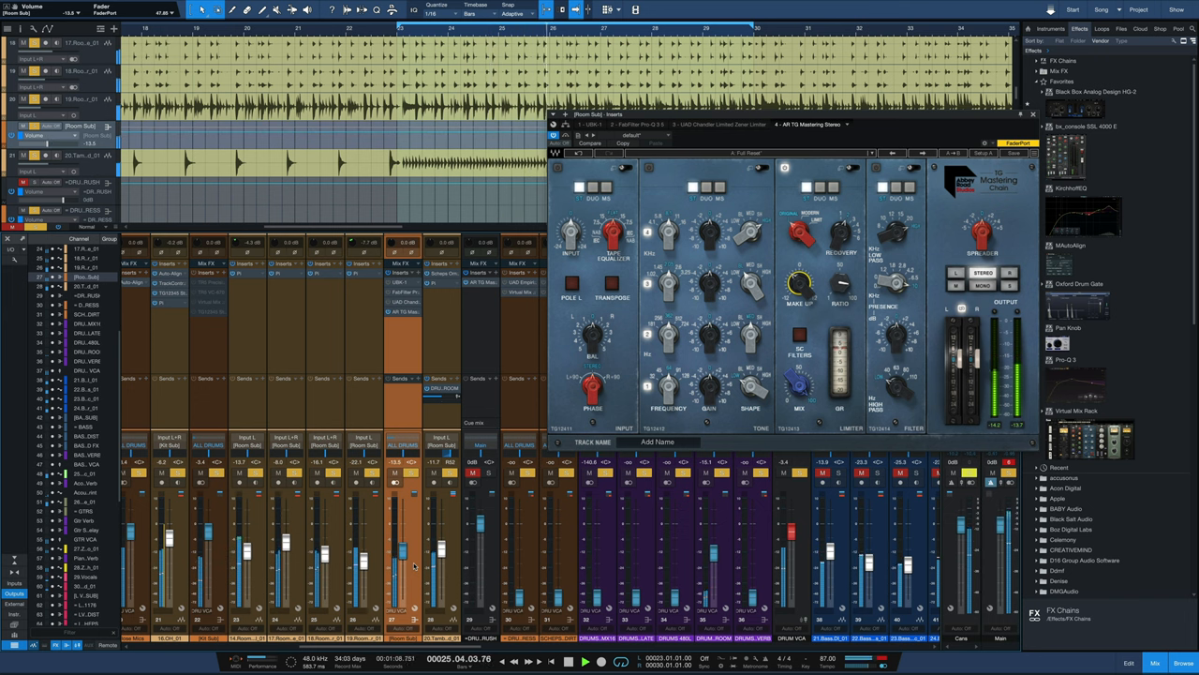